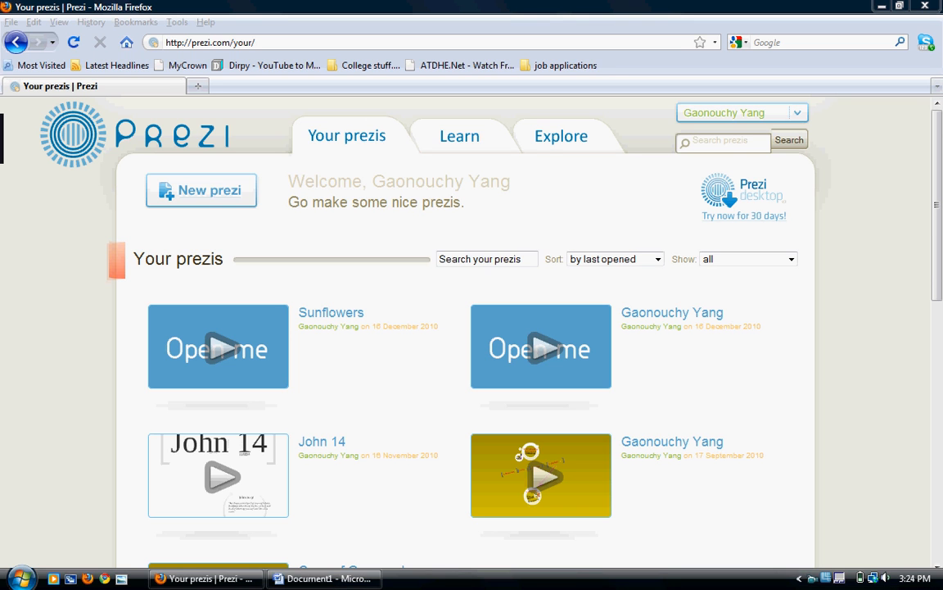
Start a new prezi from the Your prezis page.
left_click(201, 190)
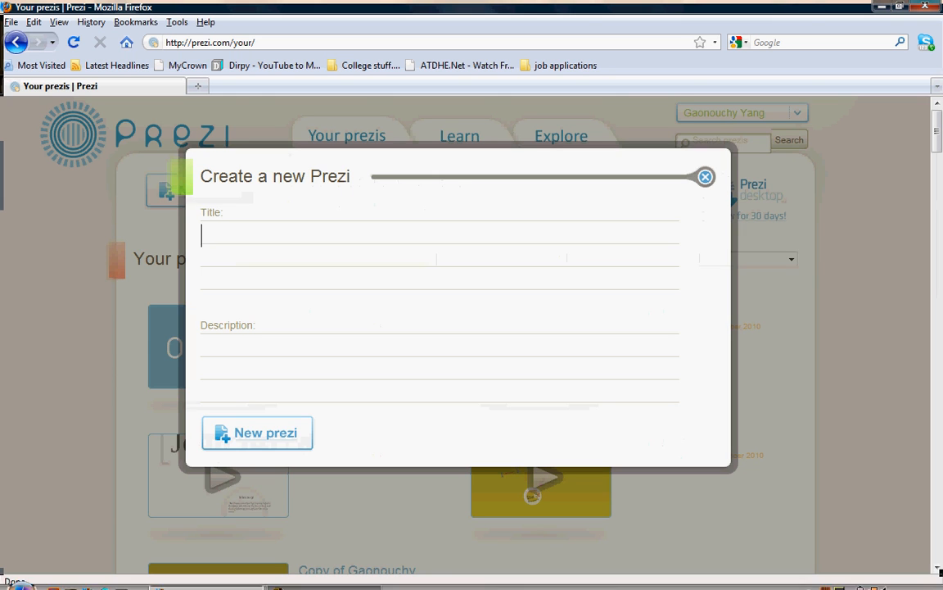
Create a new prezi titled 'Sunflowers'.
type("Sunflo")
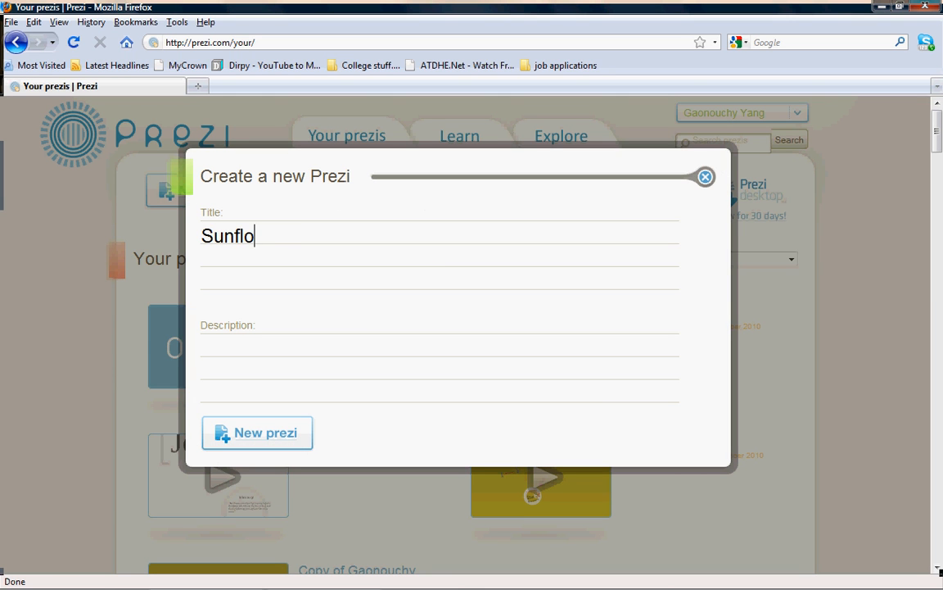
type("wers")
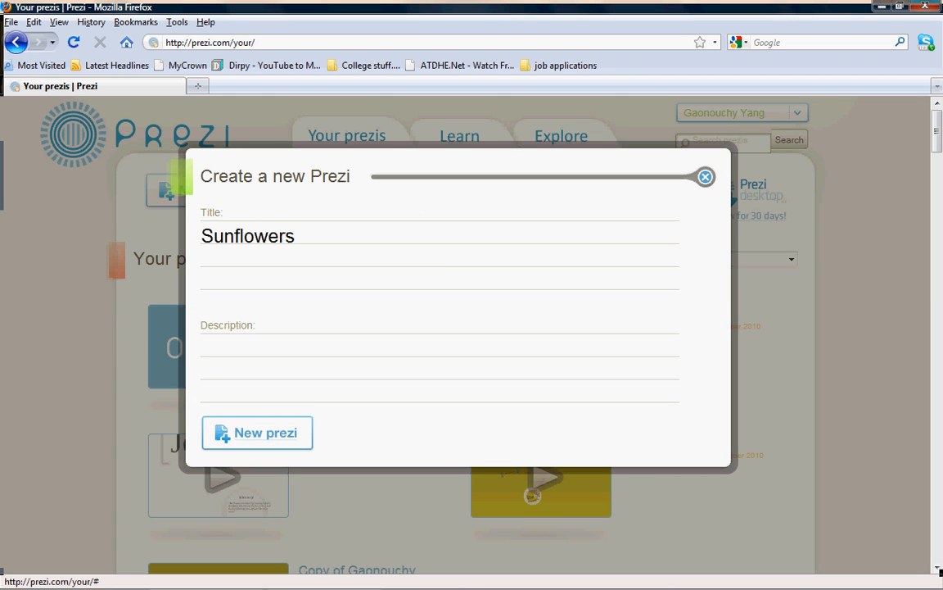
left_click(257, 433)
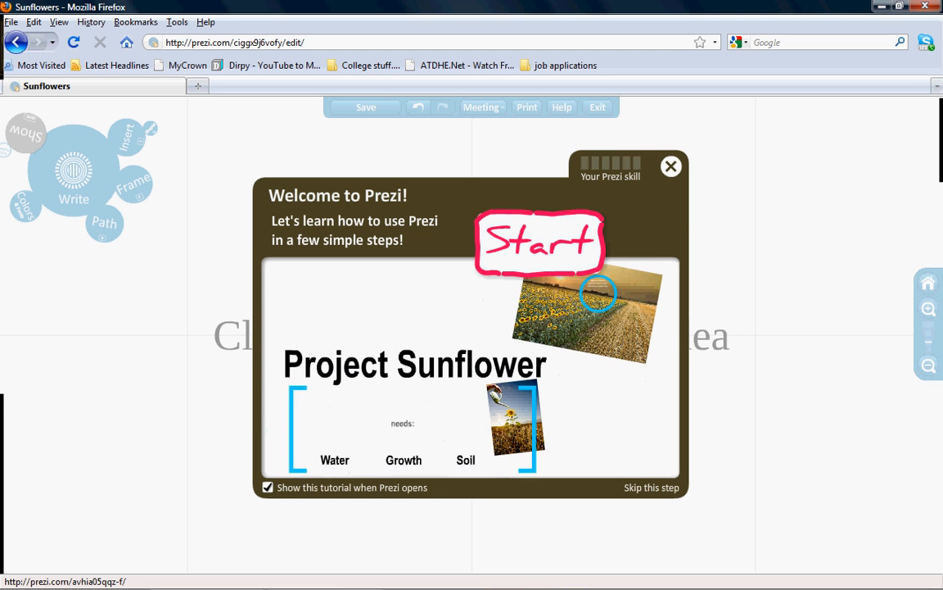
left_click(672, 167)
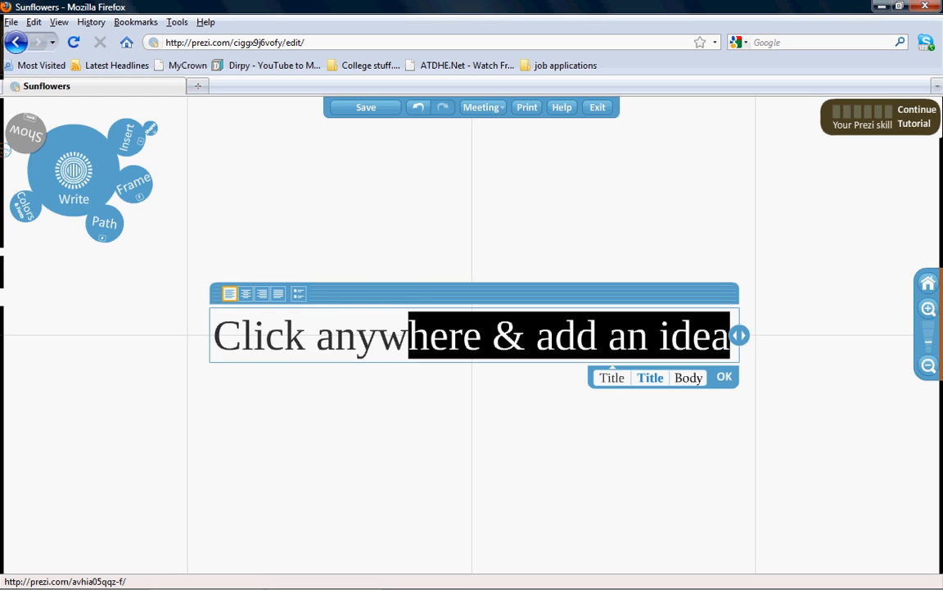
Replace the canvas placeholder with the title text 'Sunflowers'.
type("Sunflower")
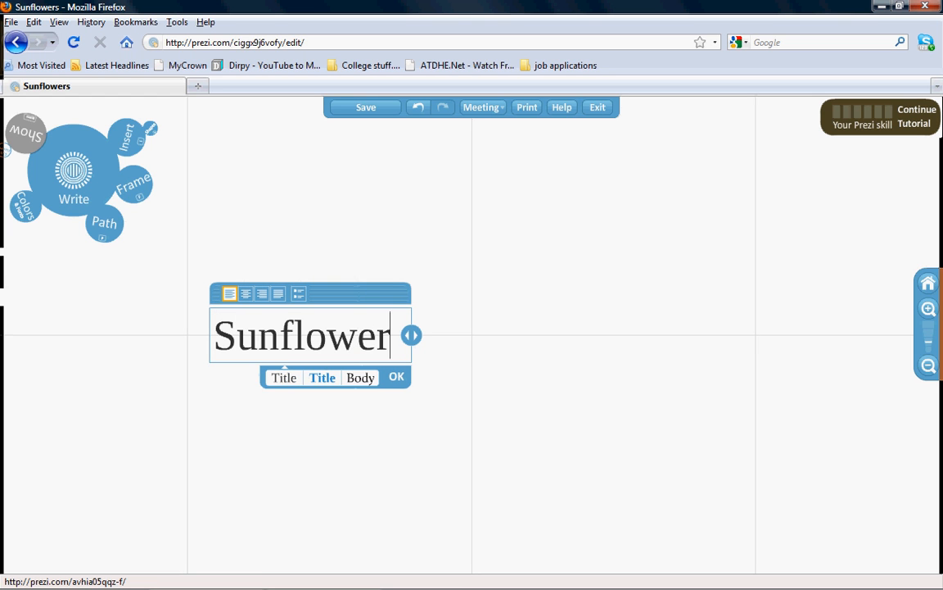
left_click(396, 377)
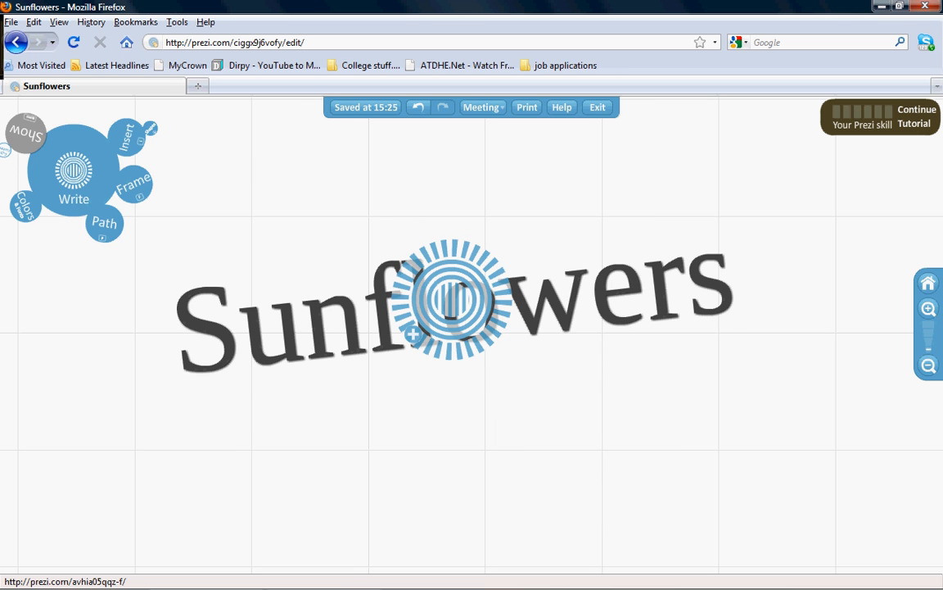
Wrap the Sunflowers title in a bracket frame.
left_click(445, 299)
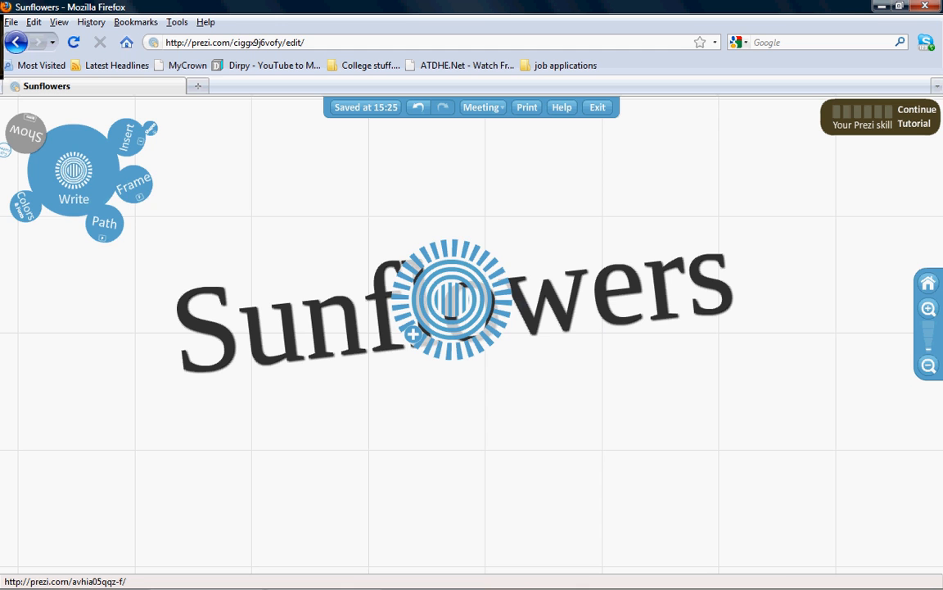
left_click(134, 190)
type("Growth")
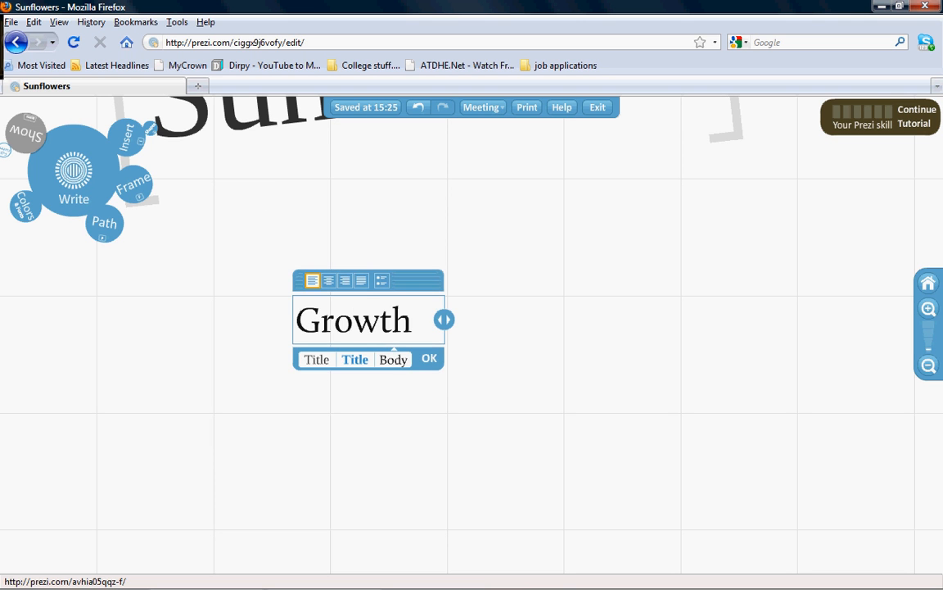
Add a 'Growth' heading below the title and enclose it in a circle frame.
left_click(429, 357)
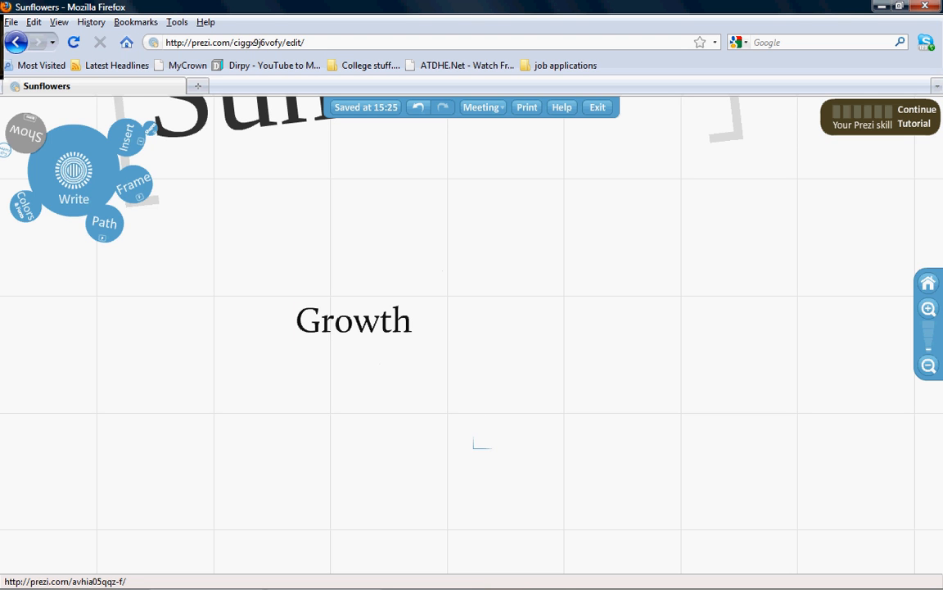
left_click(133, 188)
type("Sunflowers need")
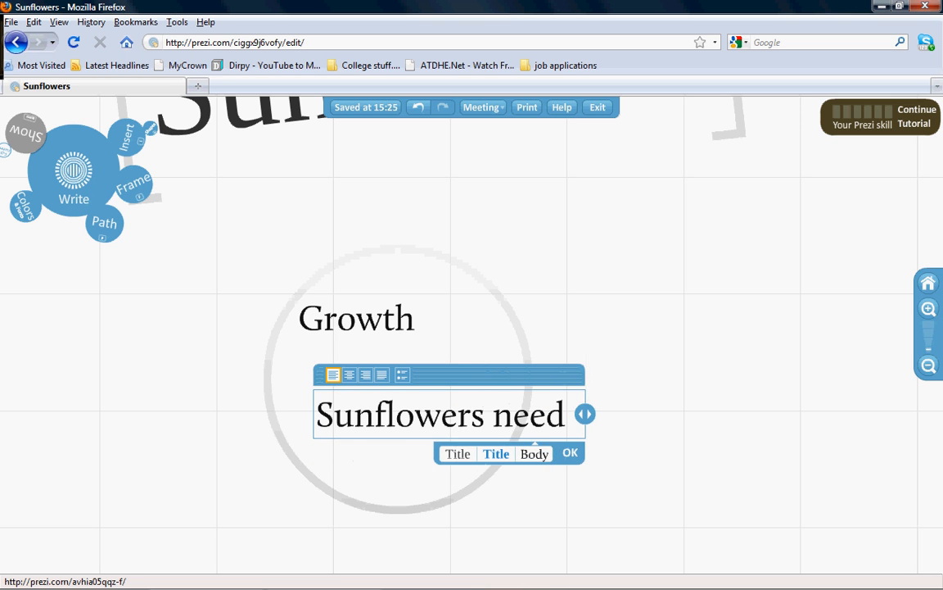
Add the sentence 'Sunflowers need water to grow.' beneath Growth inside the circle.
type("water to grow.")
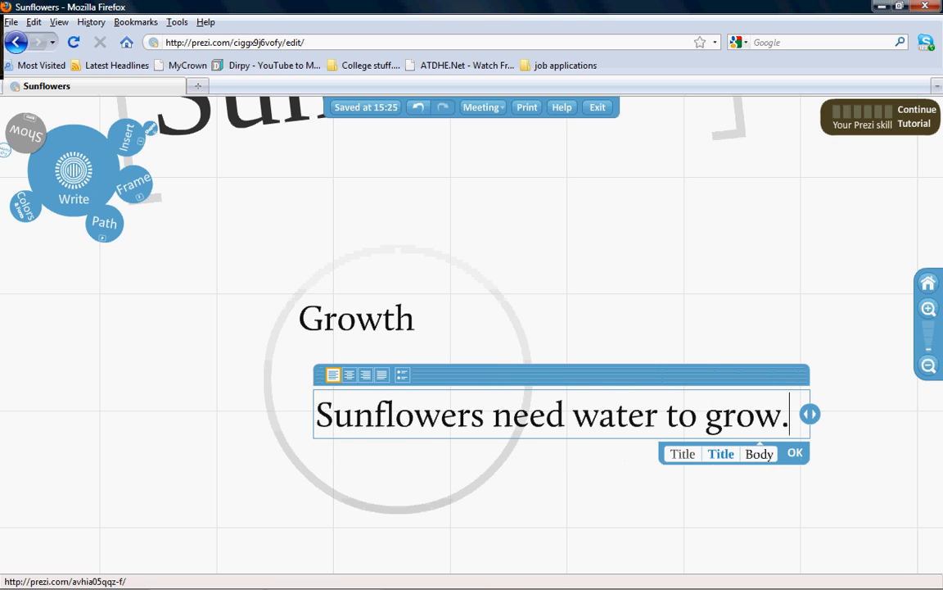
left_click(793, 452)
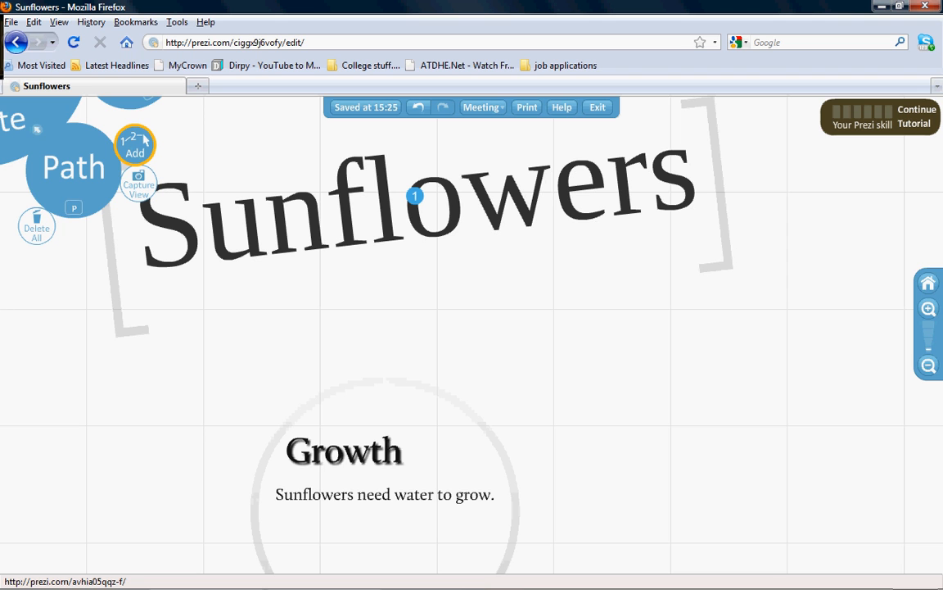
Add the Sunflowers title as a step on the presentation path.
left_click(344, 448)
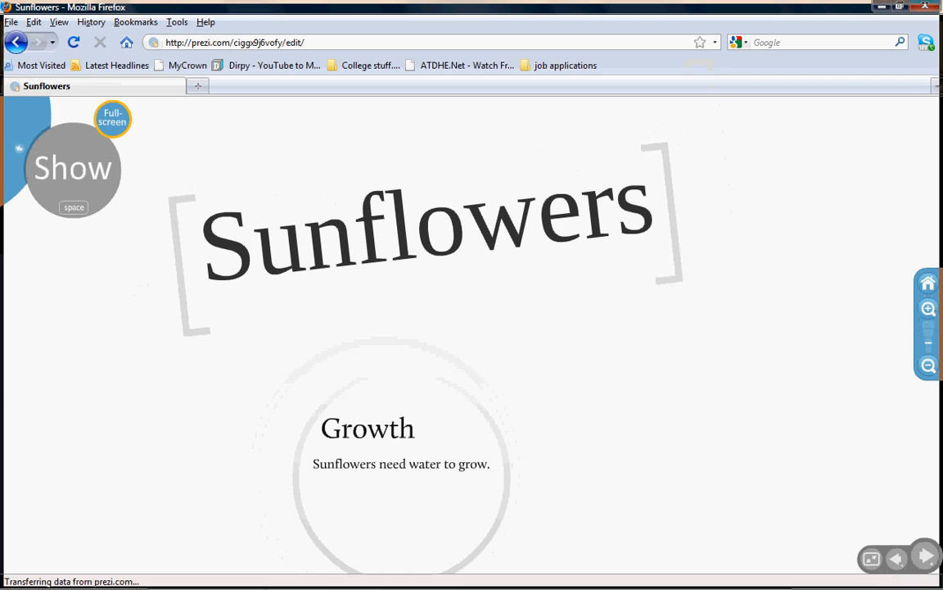
Play the presentation fullscreen.
left_click(111, 118)
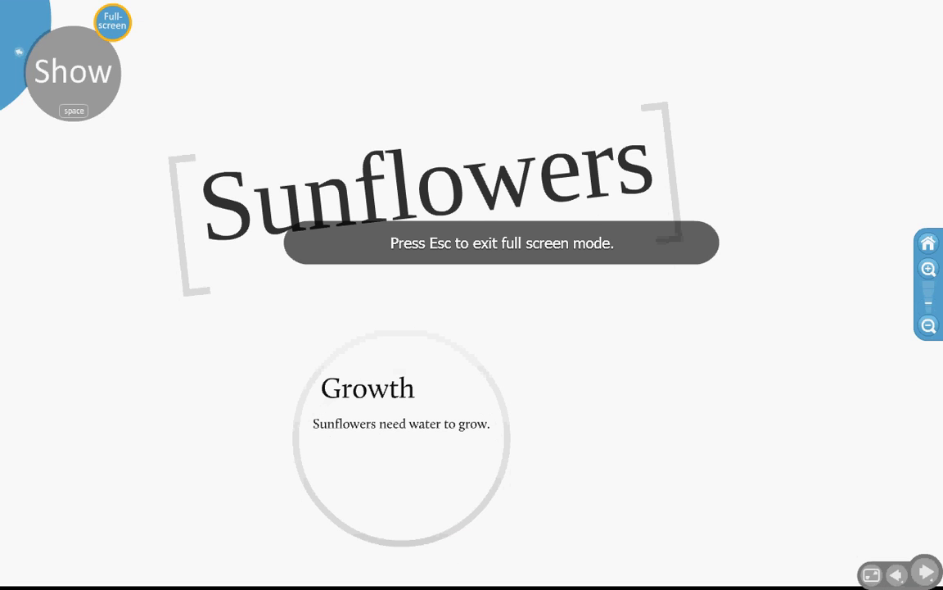